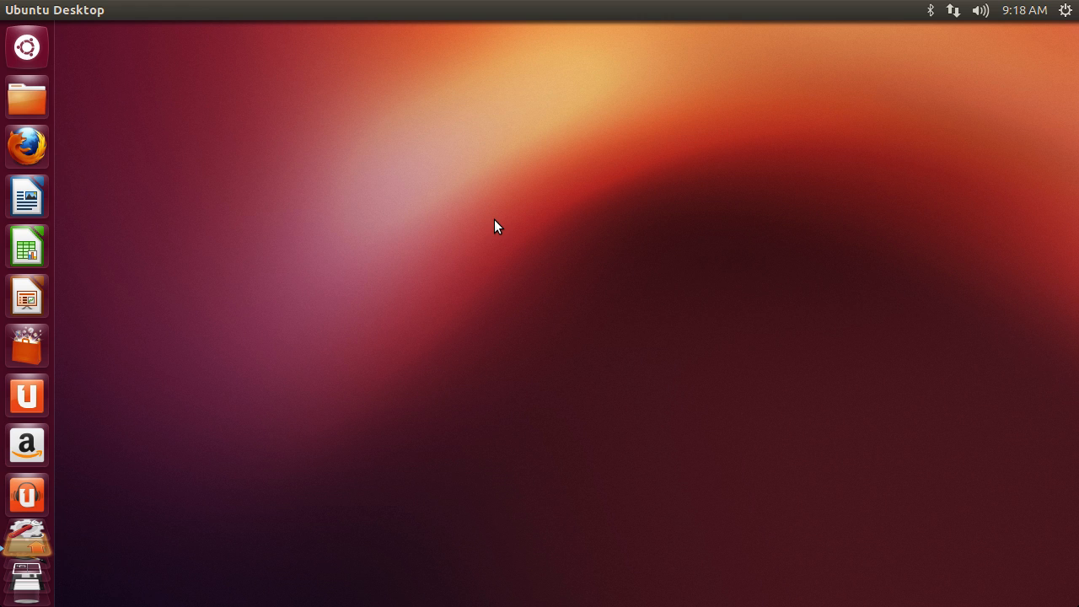
mouse_move(493, 233)
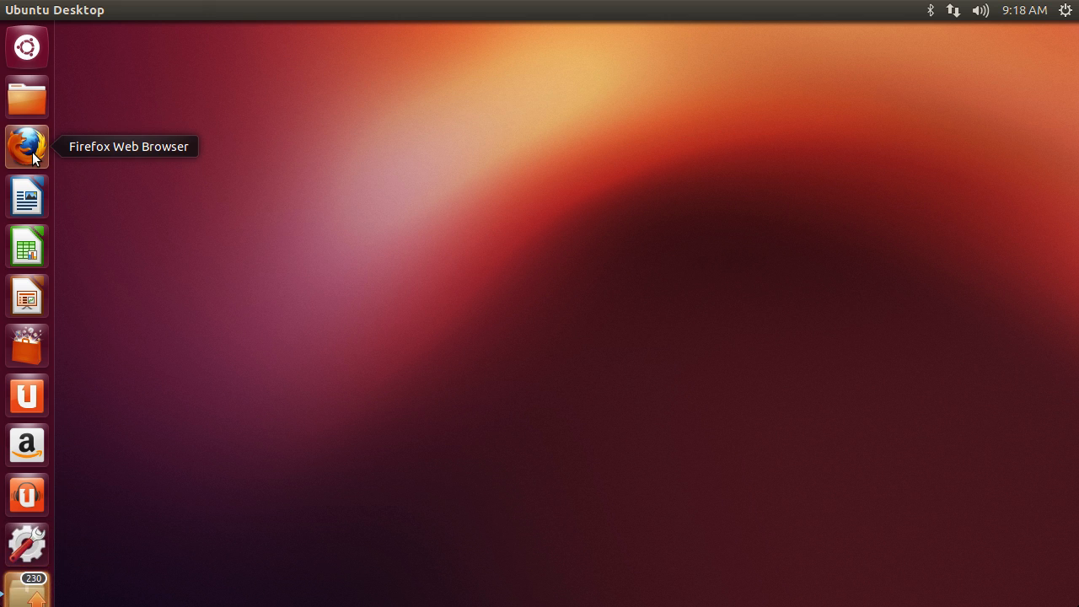
Open deviantart.com in Firefox and enter 'gimp brushes' in the art search box
left_click(26, 147)
type("d")
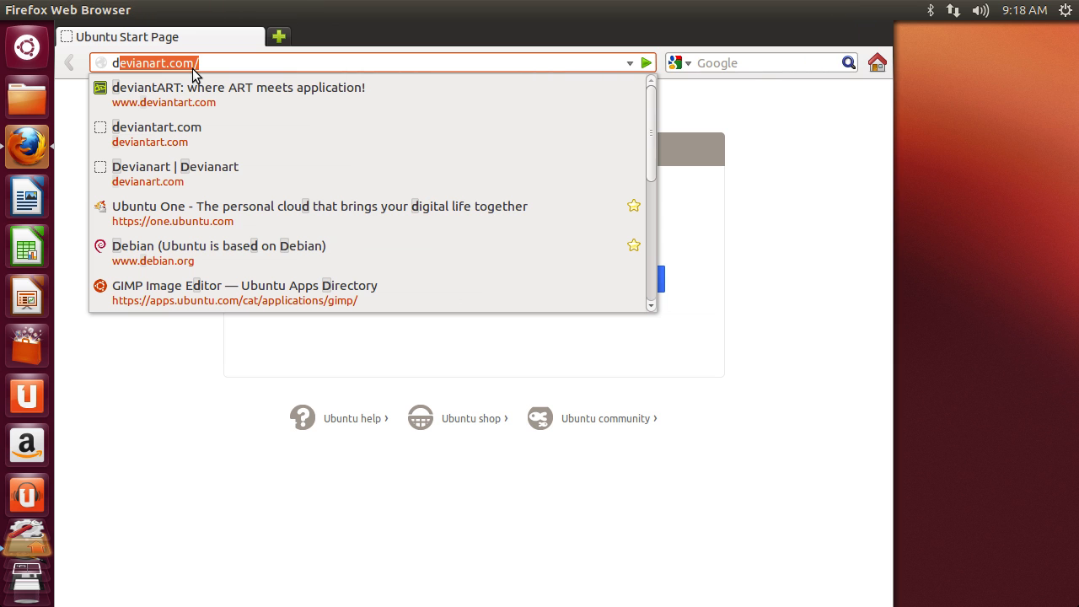
key("Down")
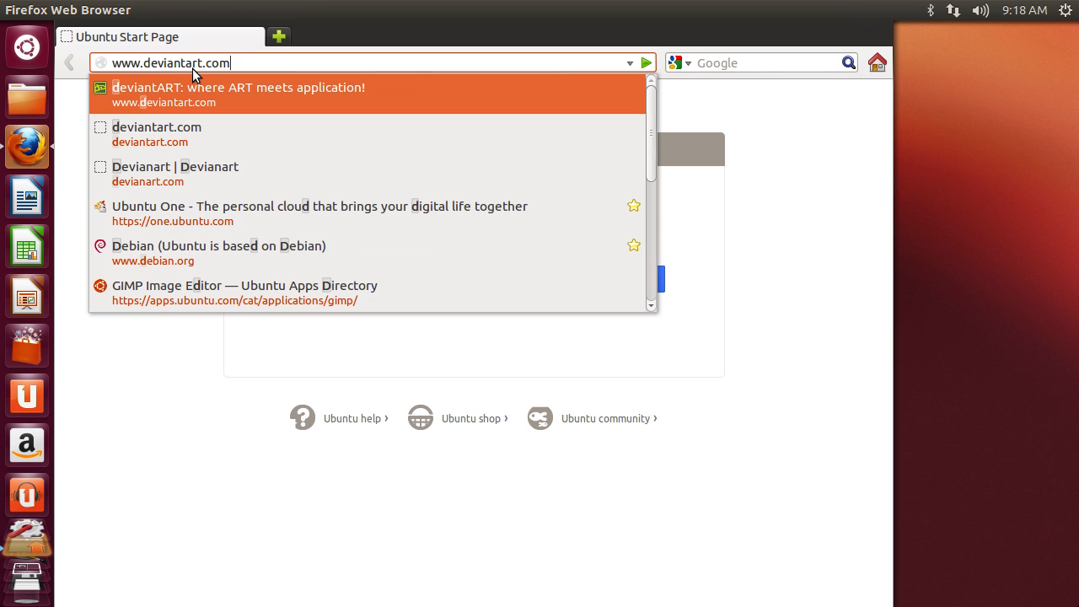
left_click(238, 94)
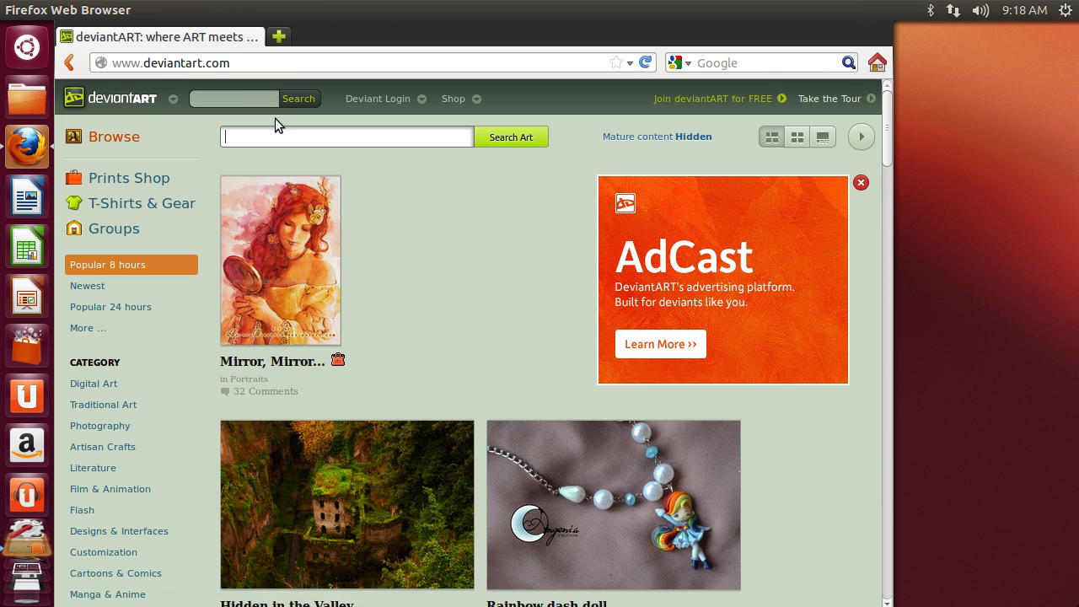
type("gimp brushes")
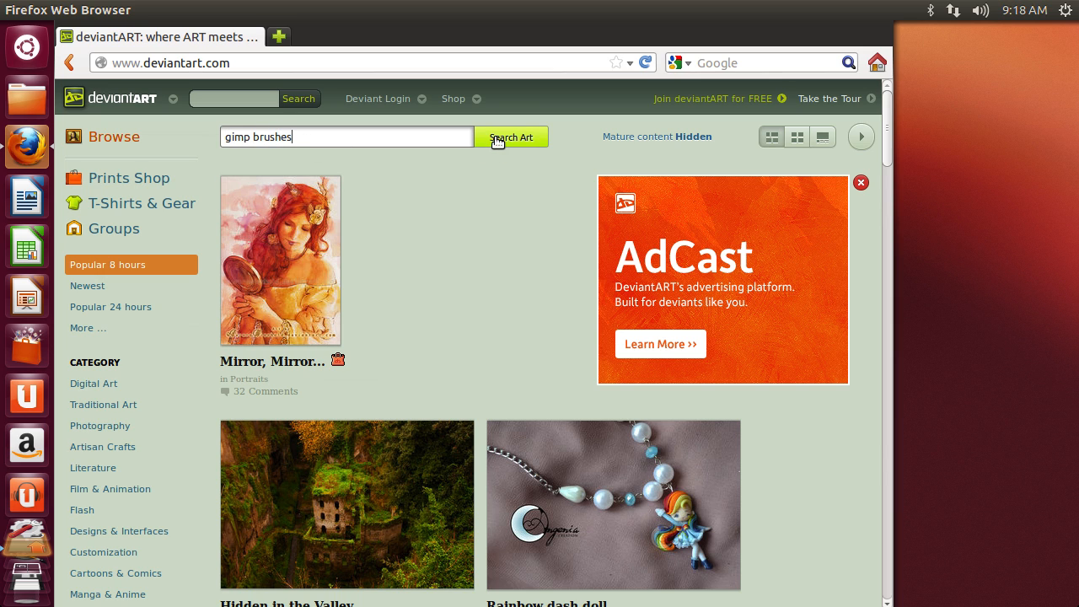
Search DeviantArt for gimp brushes and open the Gimp Brushes deviation by MasterGothren
left_click(511, 137)
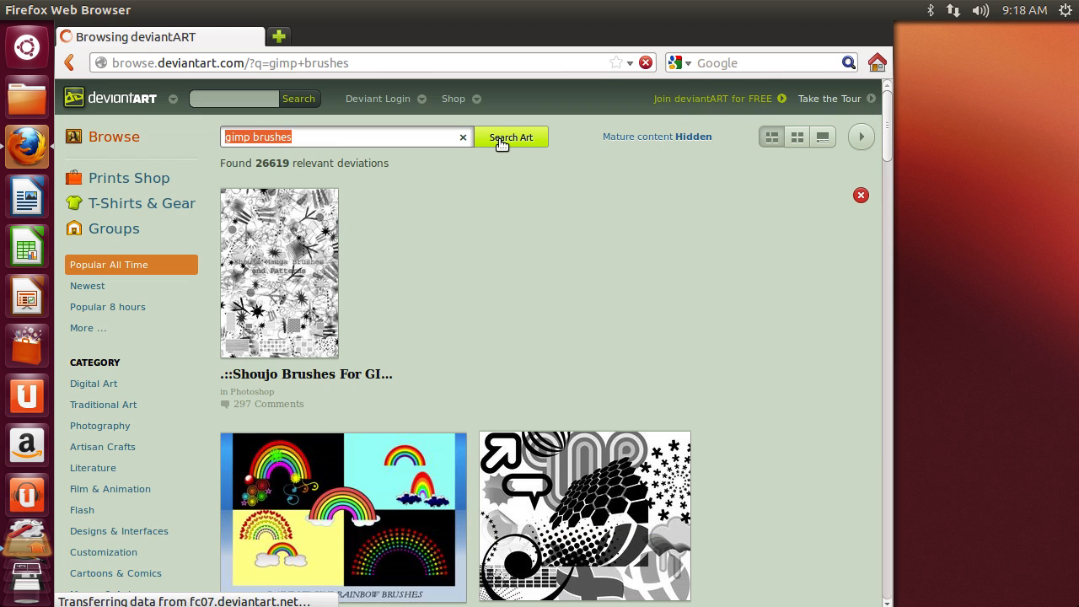
scroll("down", 3)
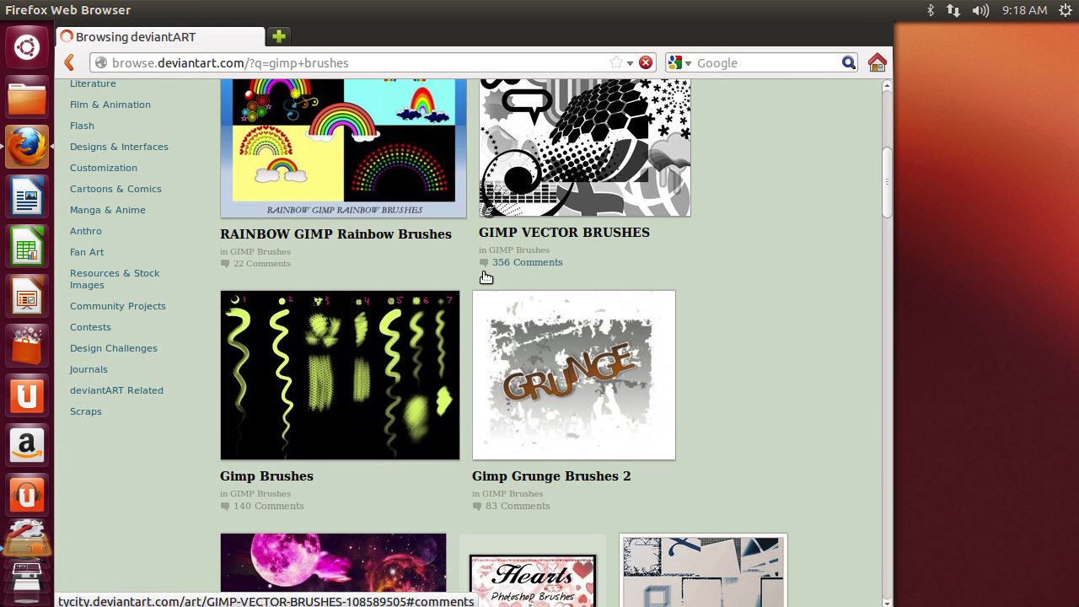
left_click(585, 146)
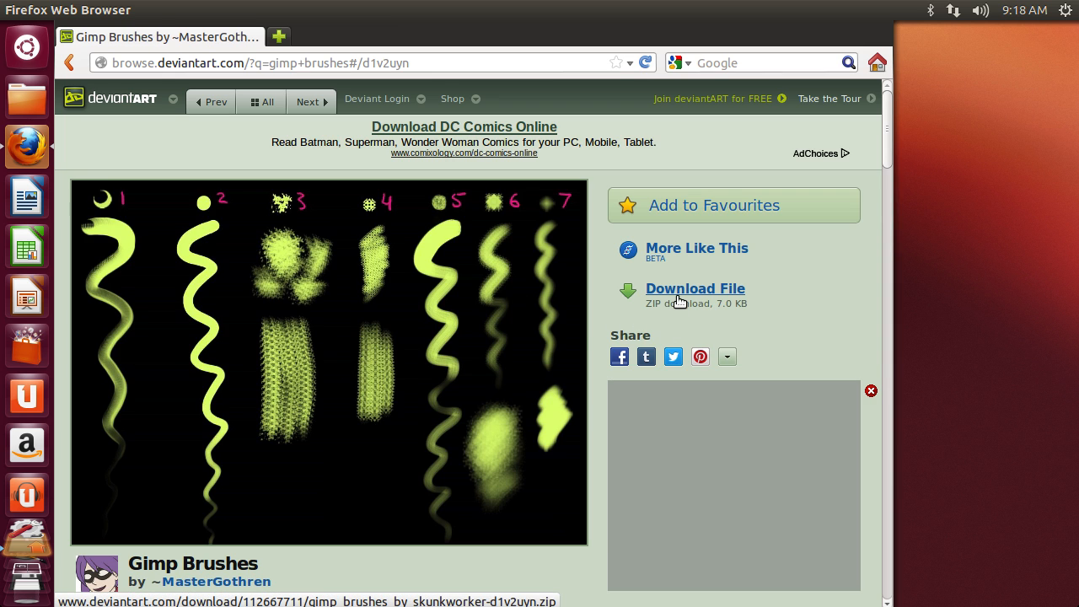
Download and save gimp_brushes_by_skunkworker-d1v2uyn.zip to disk
left_click(695, 289)
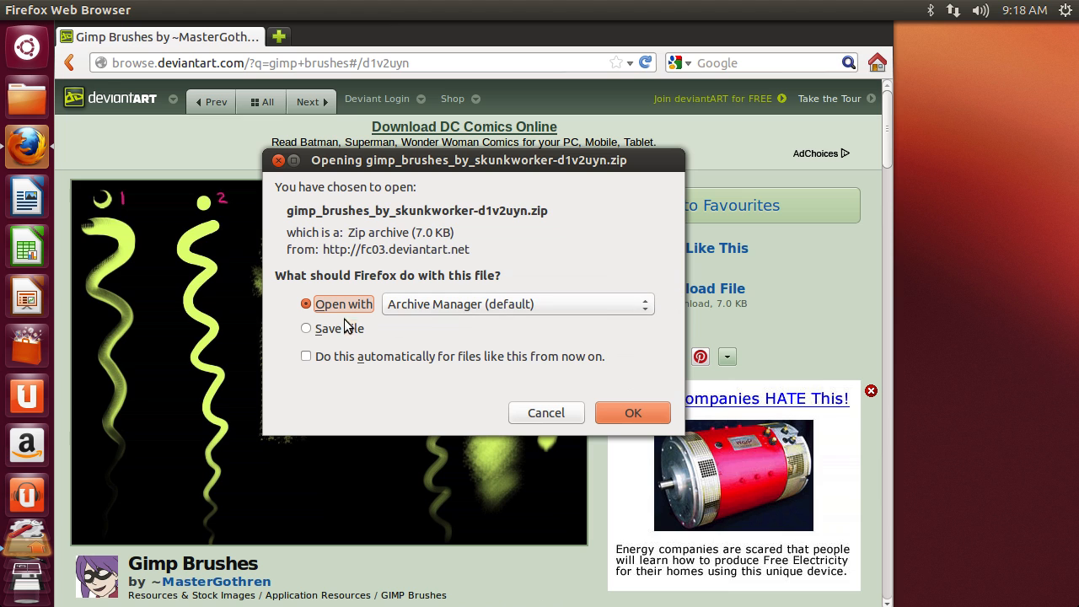
left_click(306, 328)
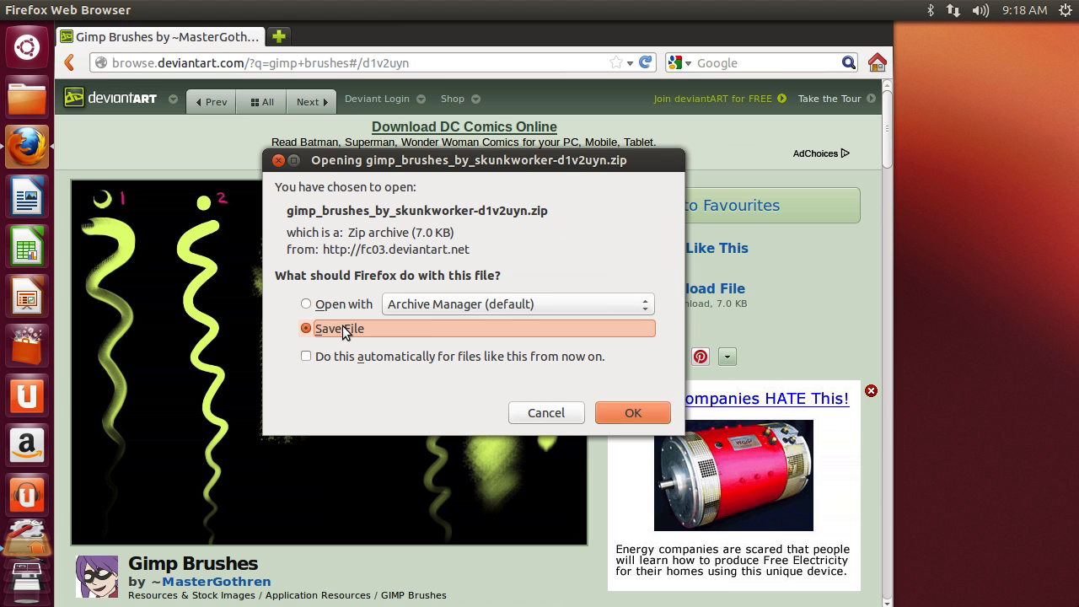
left_click(633, 413)
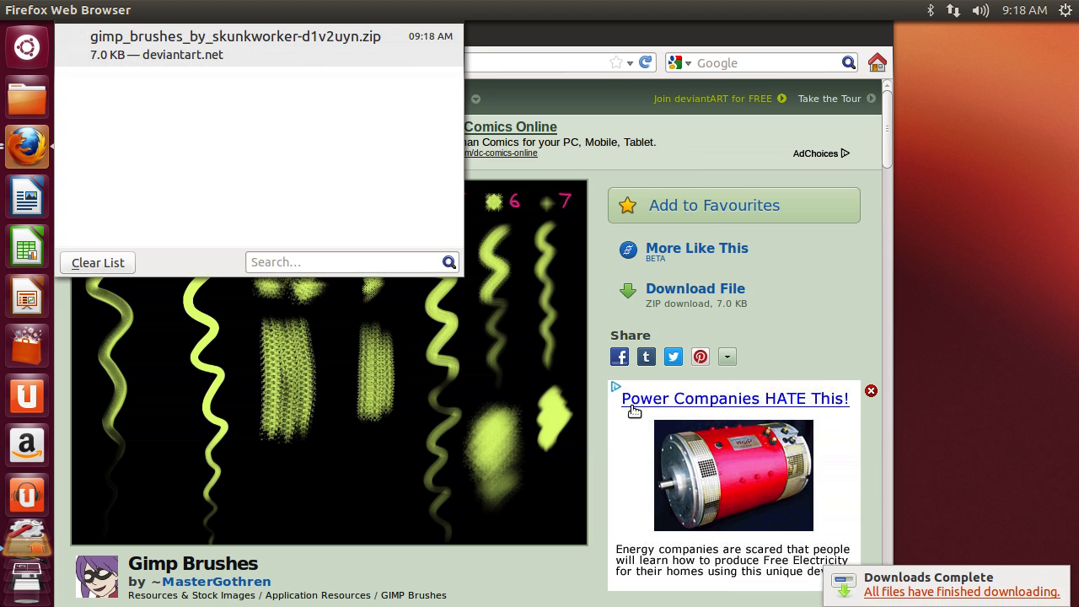
mouse_move(579, 328)
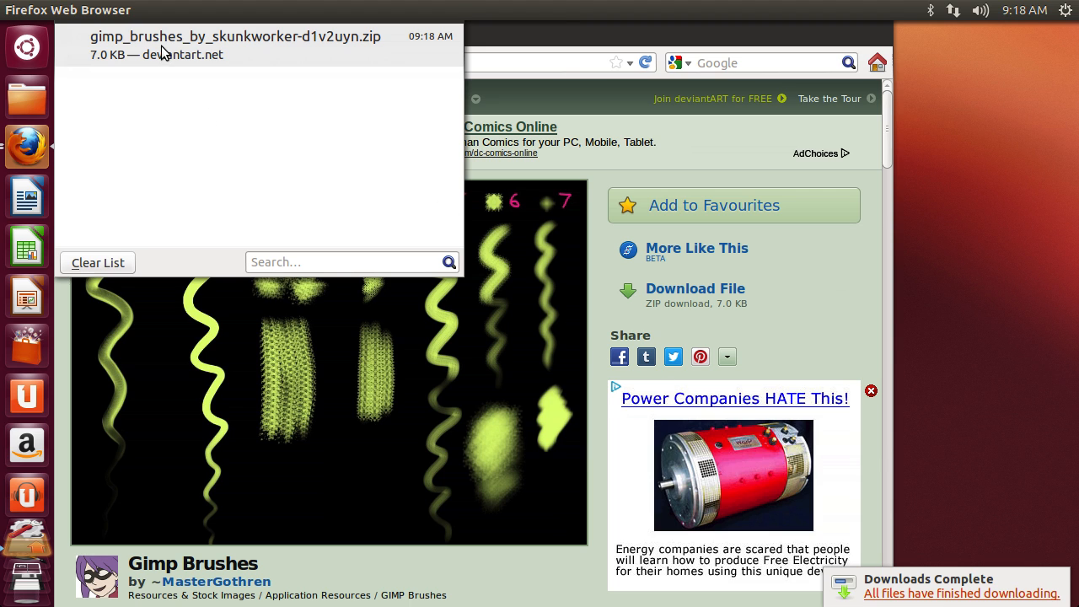
Extract the brush zip to the desktop and open the Brushes (2) folder
double_click(235, 37)
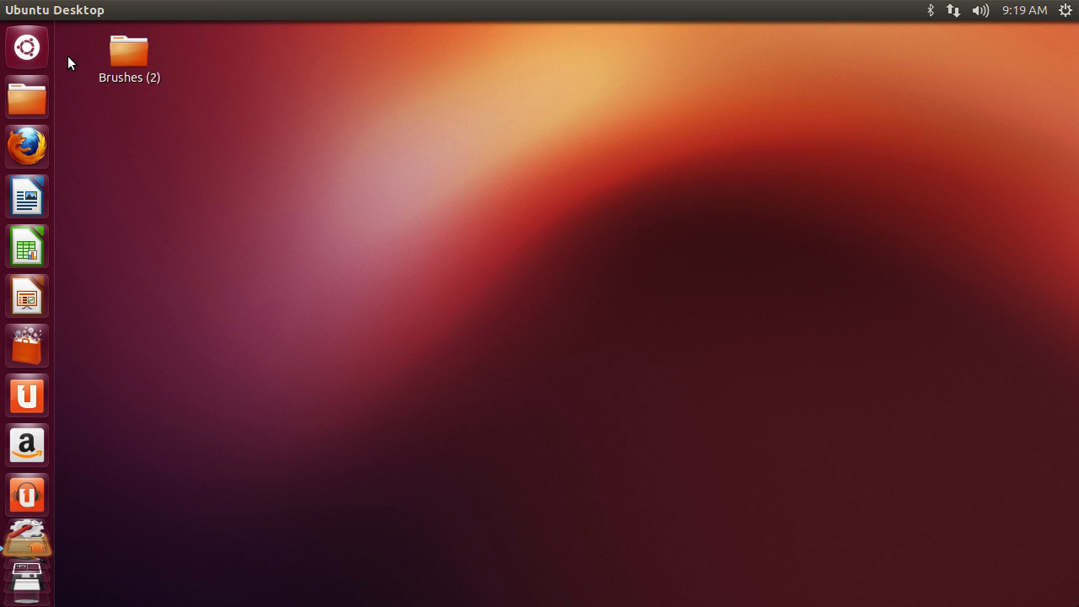
double_click(127, 59)
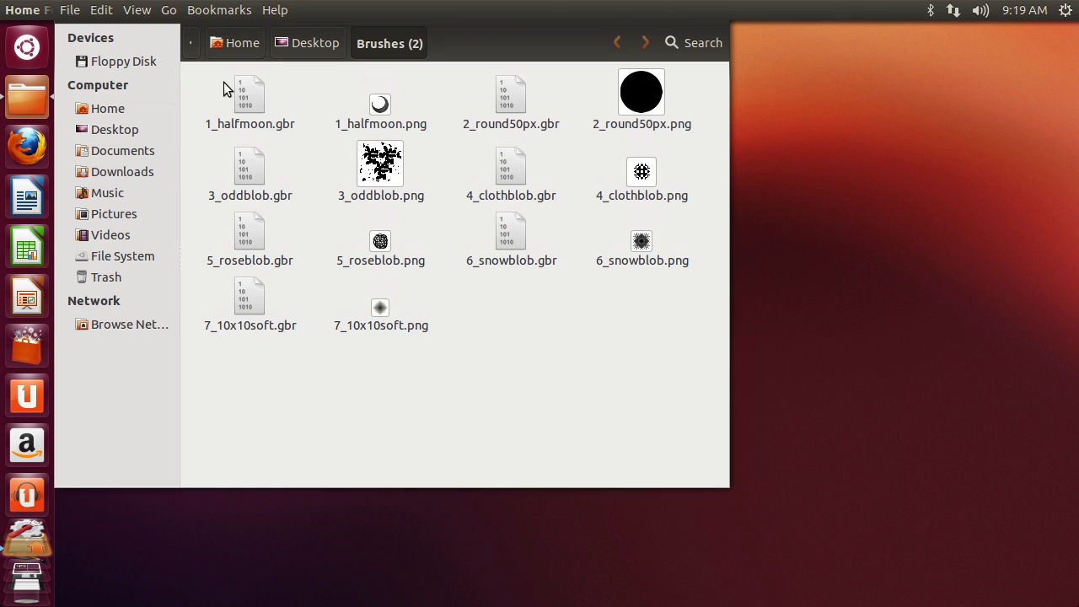
Select and copy all fourteen brush files, then go to the Home folder
left_click_drag(224, 88, 649, 307)
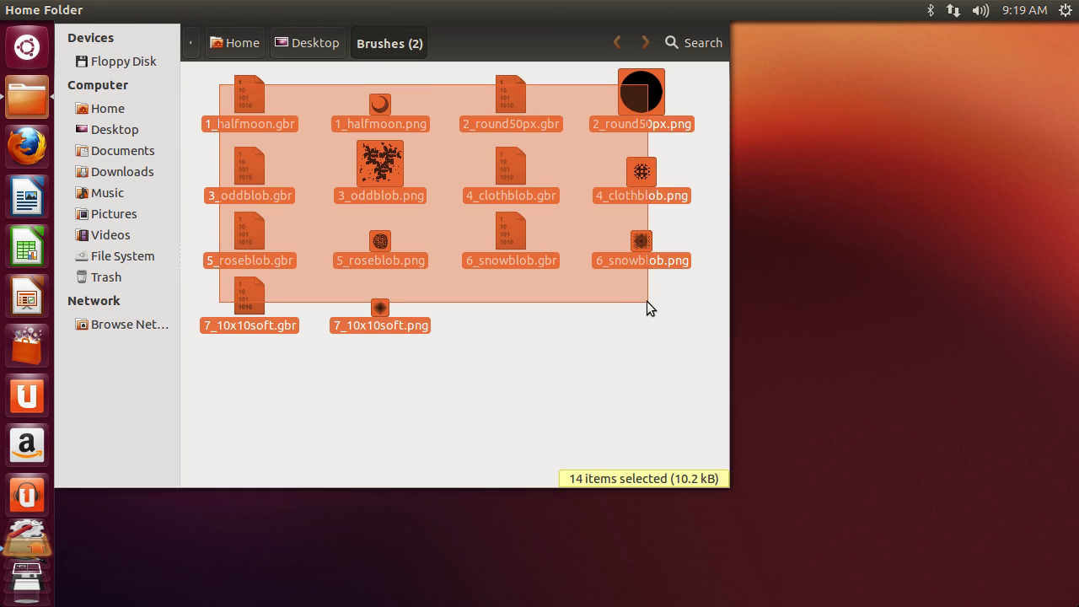
right_click(270, 127)
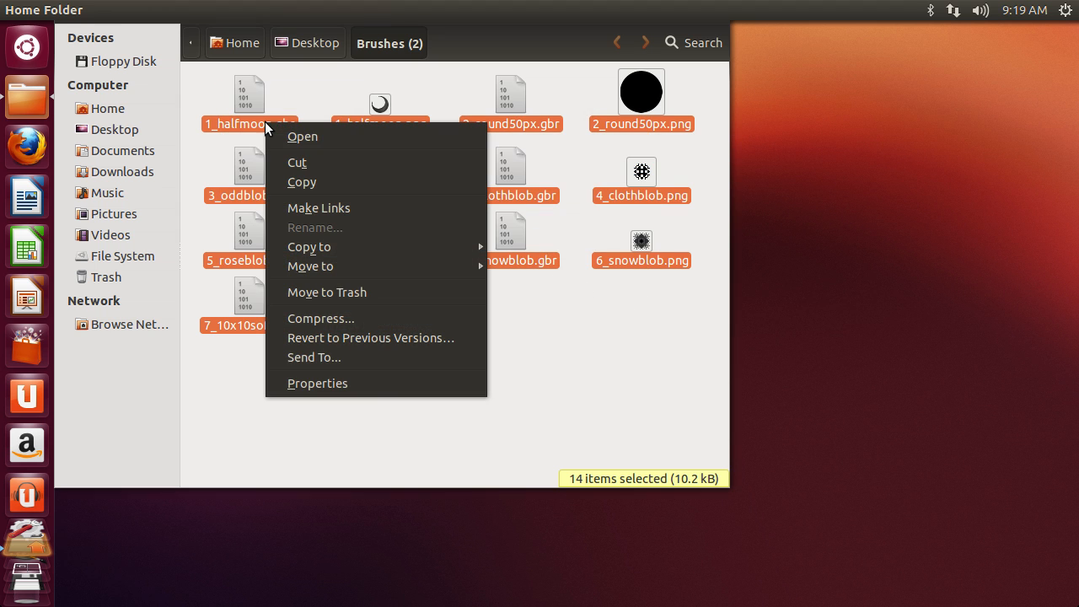
left_click(306, 184)
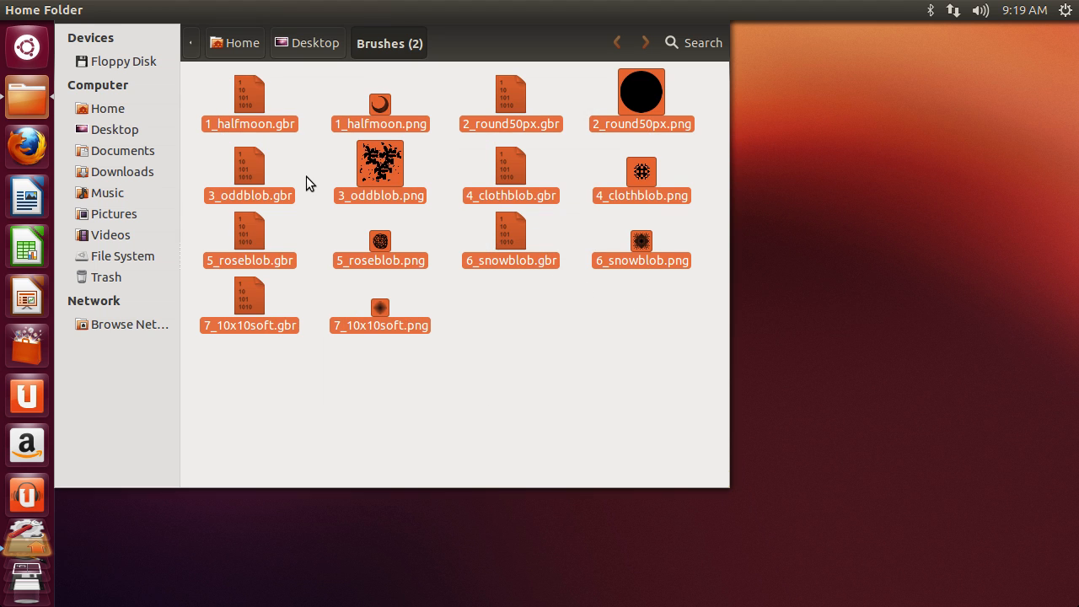
left_click(107, 108)
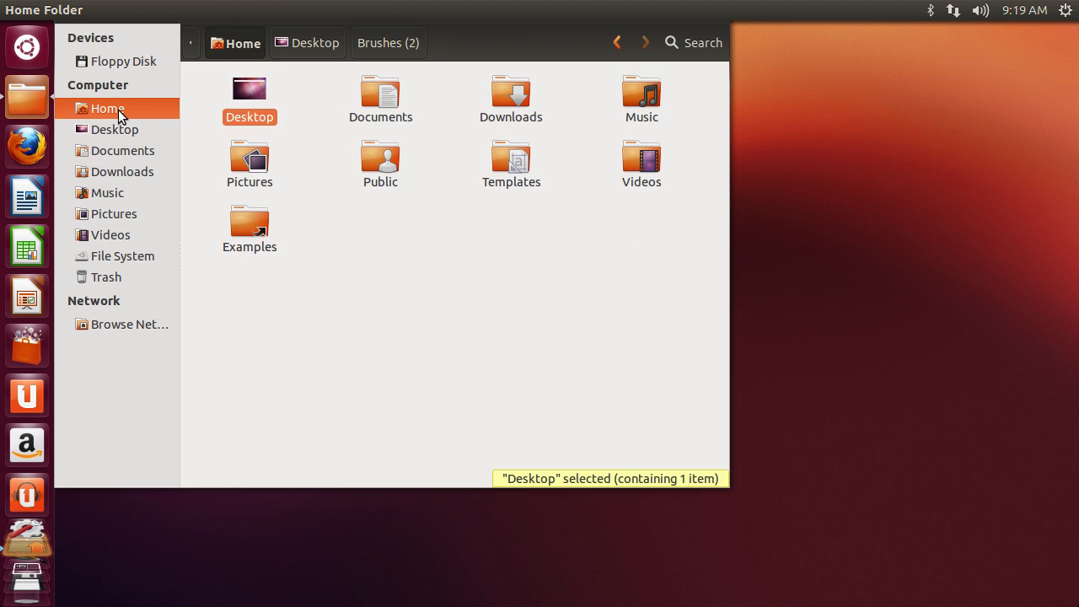
Show hidden files and open .gimp-2.8/brushes in the home directory
key("ctrl+h")
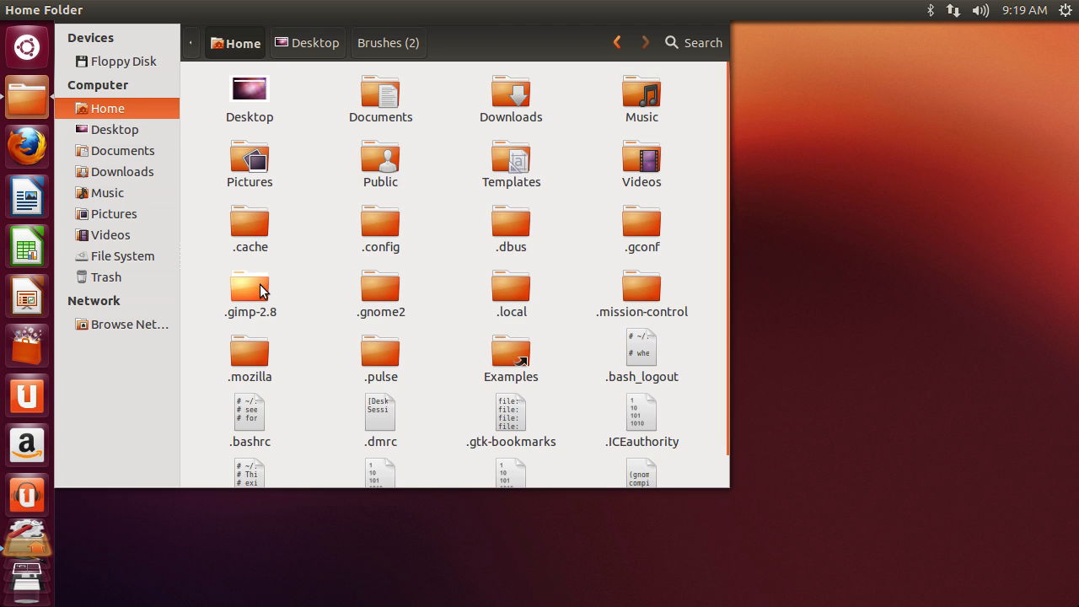
double_click(250, 288)
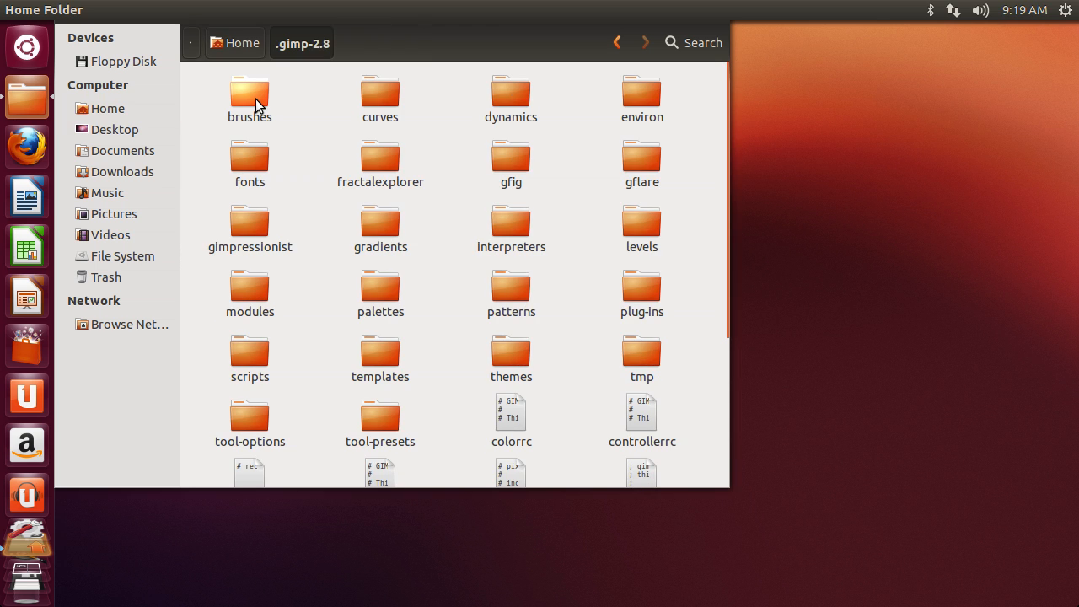
double_click(250, 92)
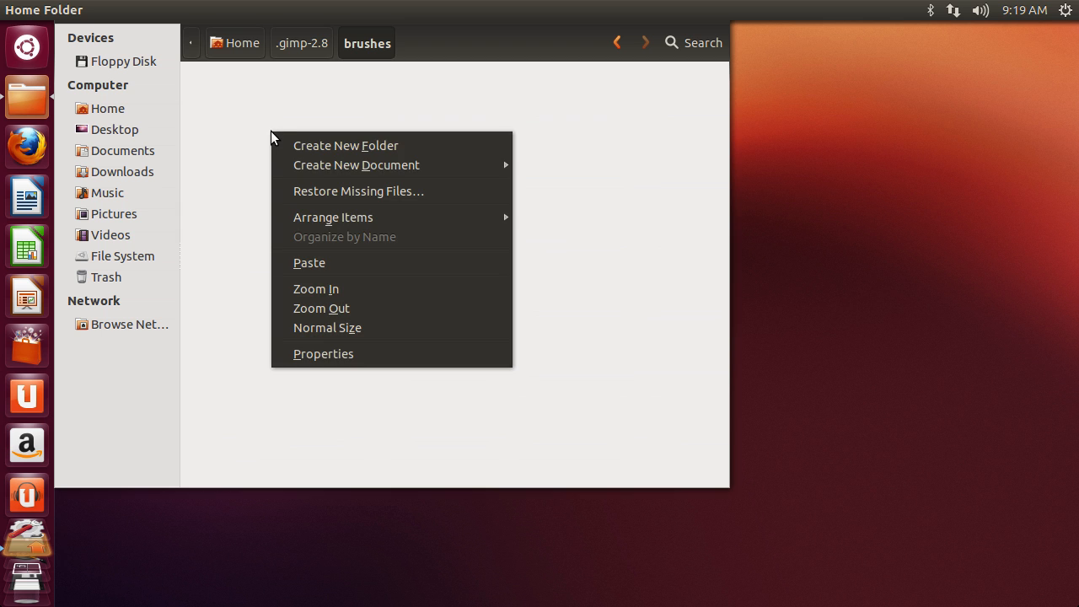
mouse_move(309, 262)
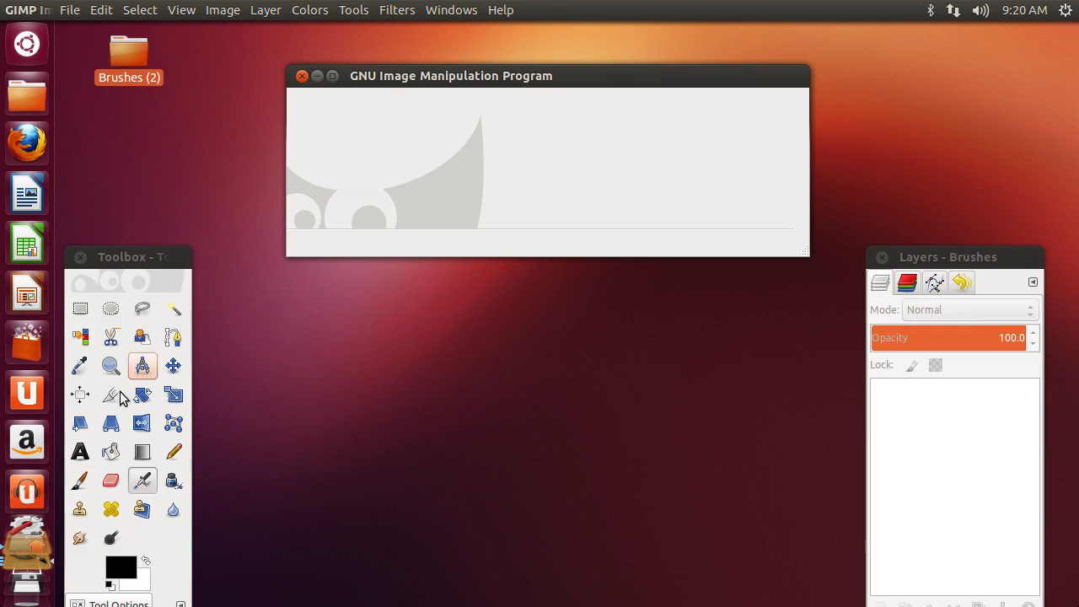
Create a new blank 640×400 px image via File > New
left_click(69, 10)
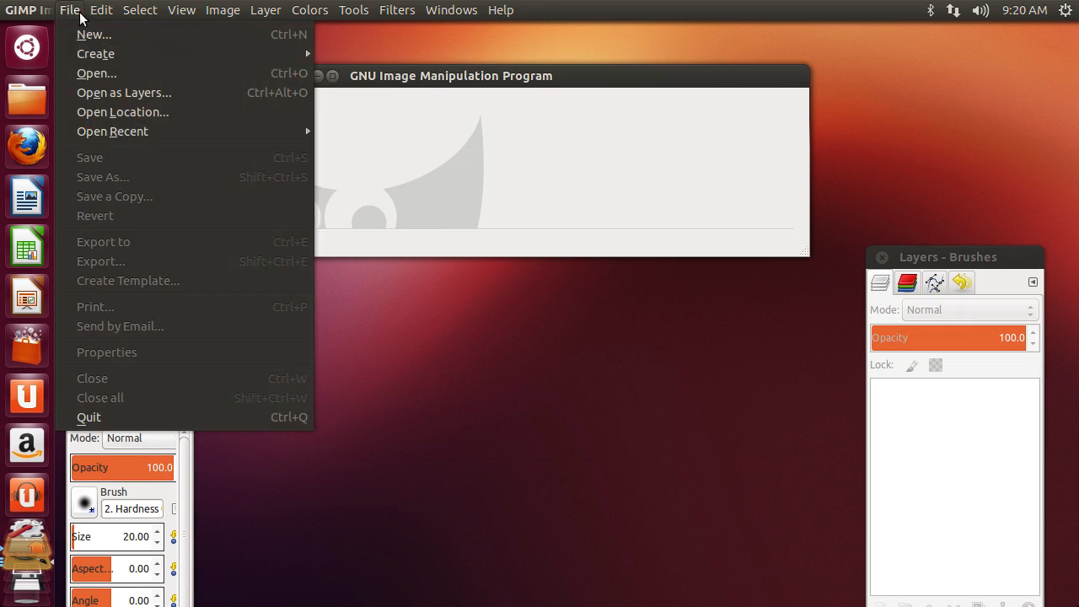
left_click(93, 35)
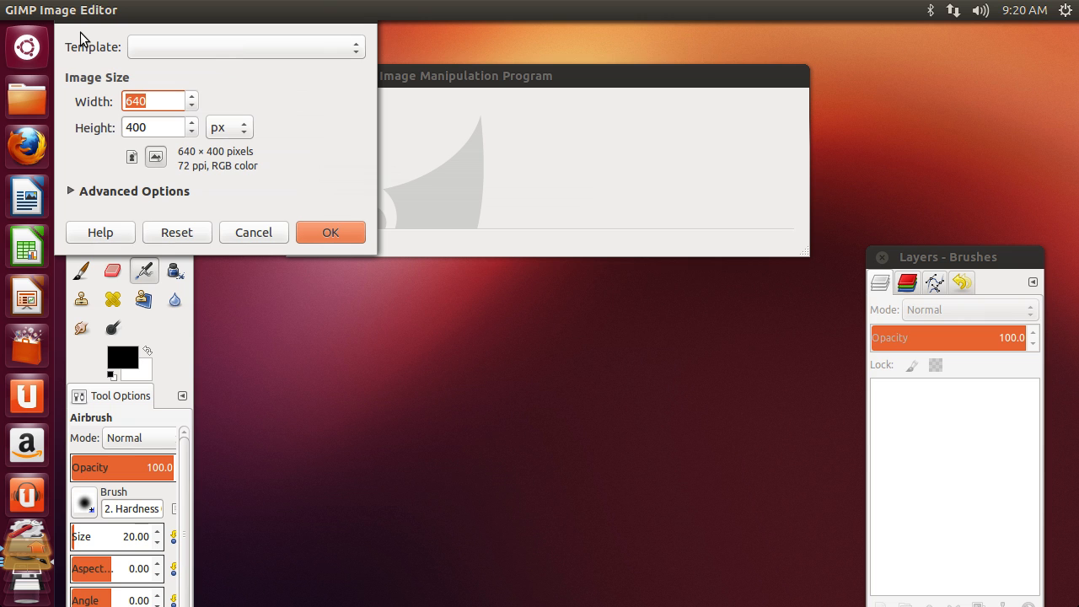
left_click(330, 231)
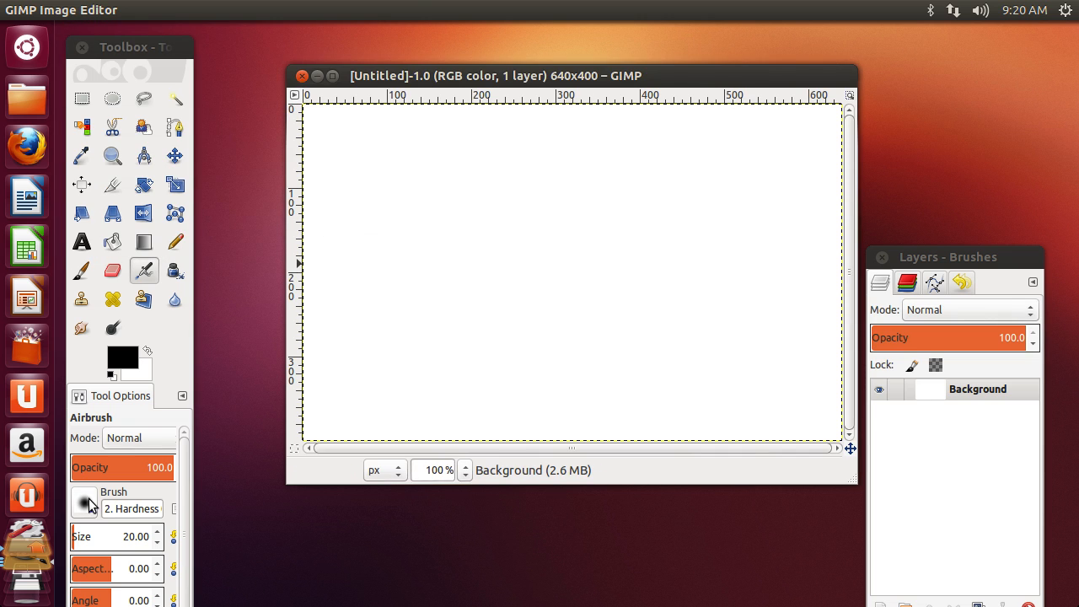
Pick the SW Snowblob brush at size ~250 and dab the canvas centre three times
left_click(83, 502)
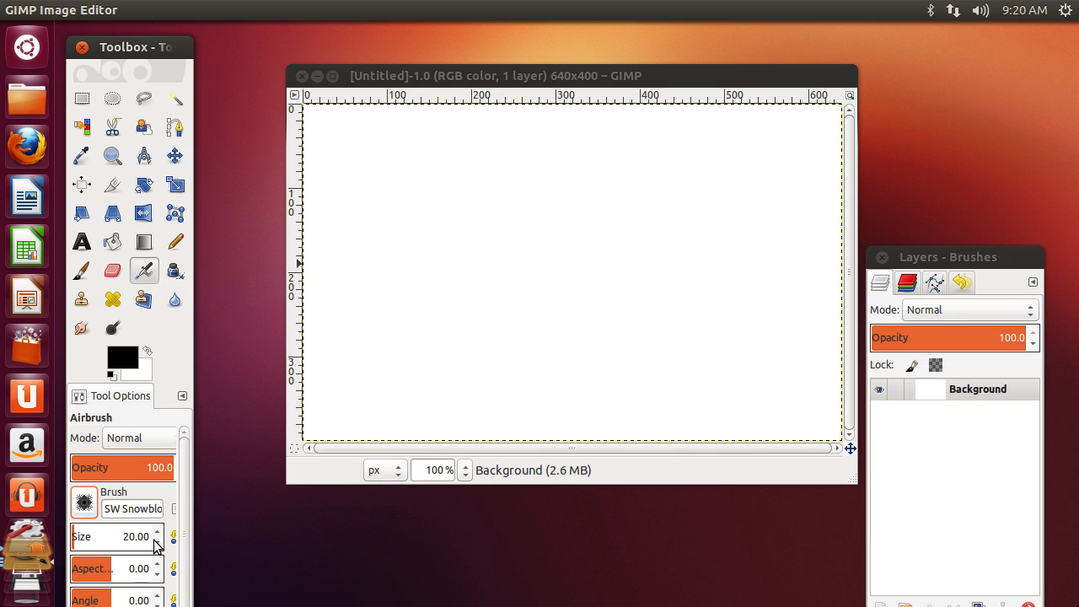
left_click_drag(135, 536, 93, 536)
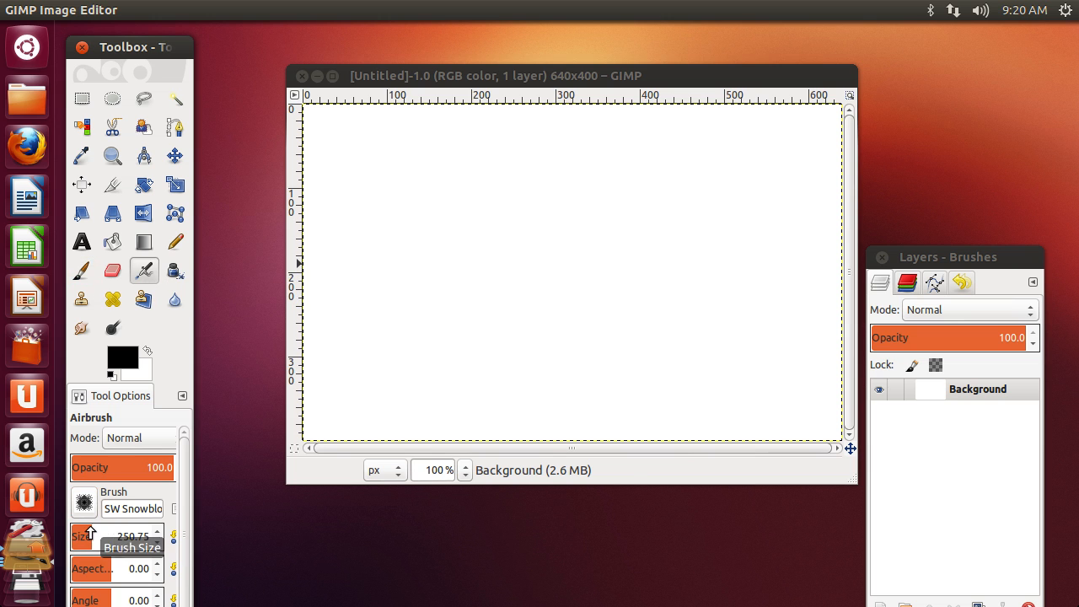
left_click(542, 278)
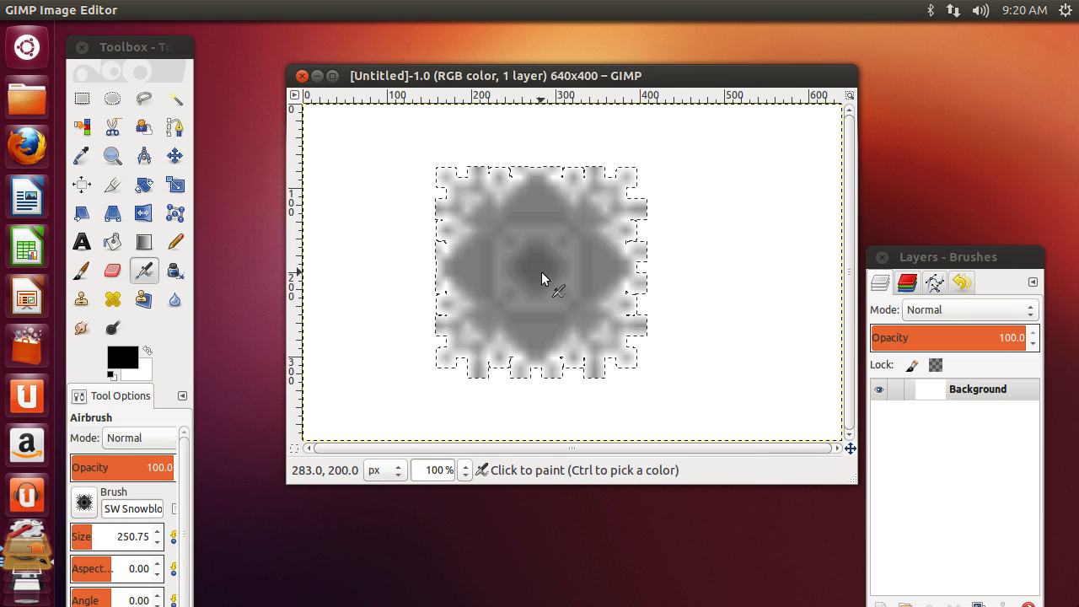
left_click(542, 278)
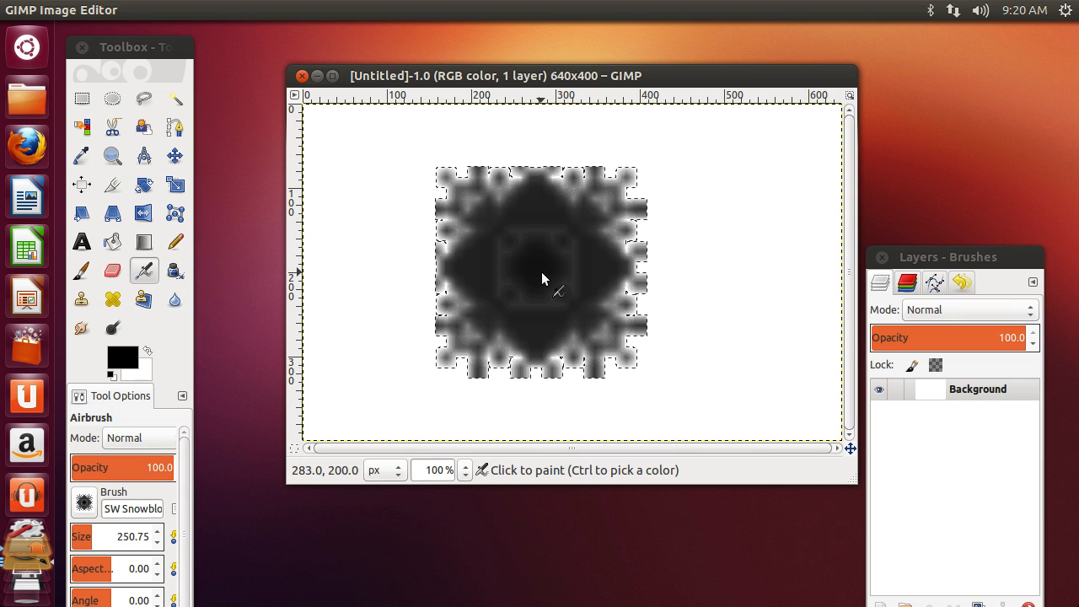
left_click(544, 278)
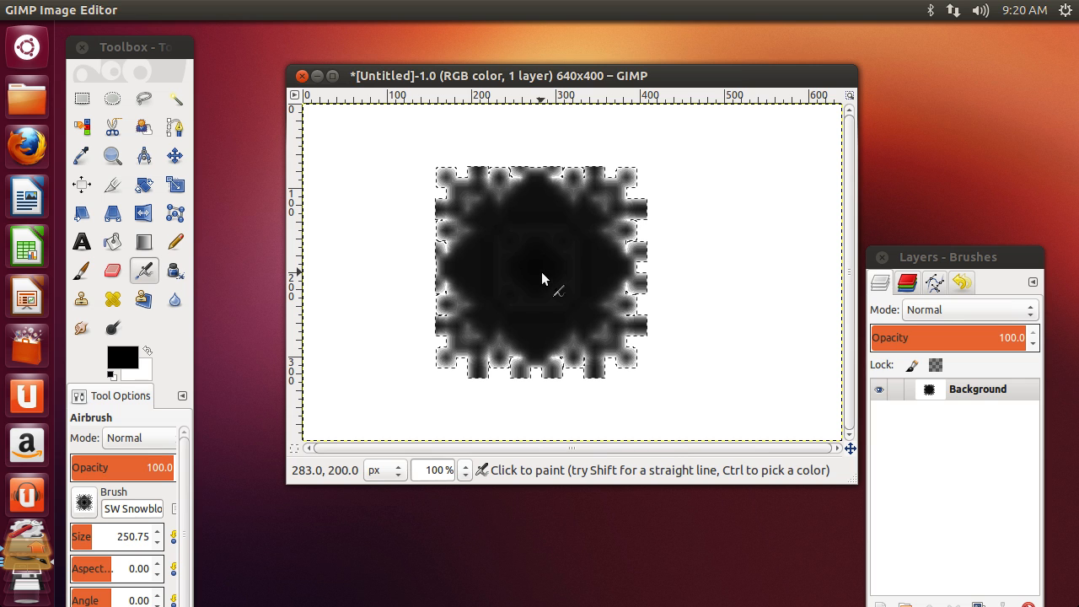